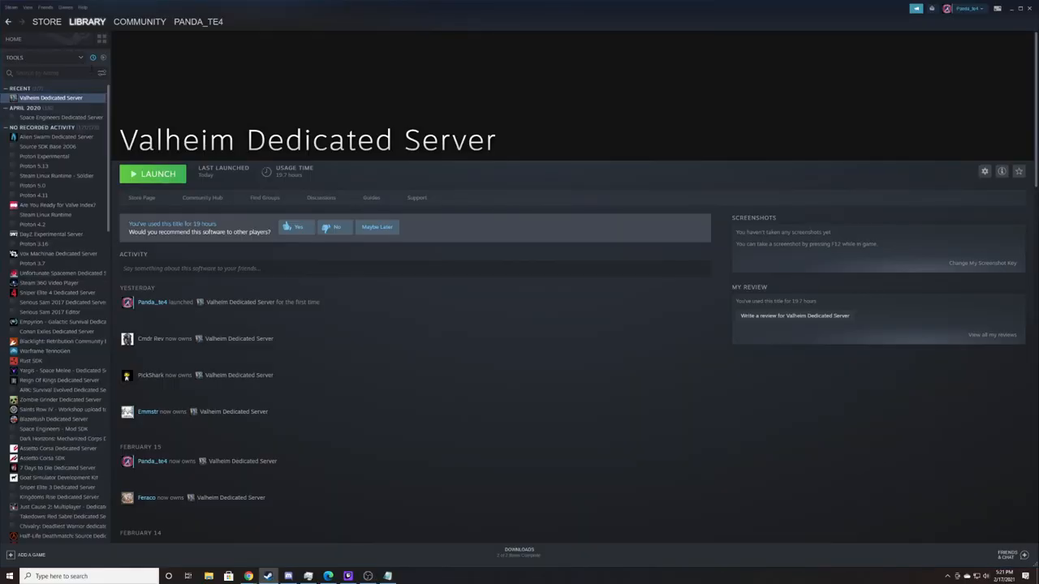
Step: Filter the Steam library with search "val" so only the Valheim entries remain
left_click(41, 57)
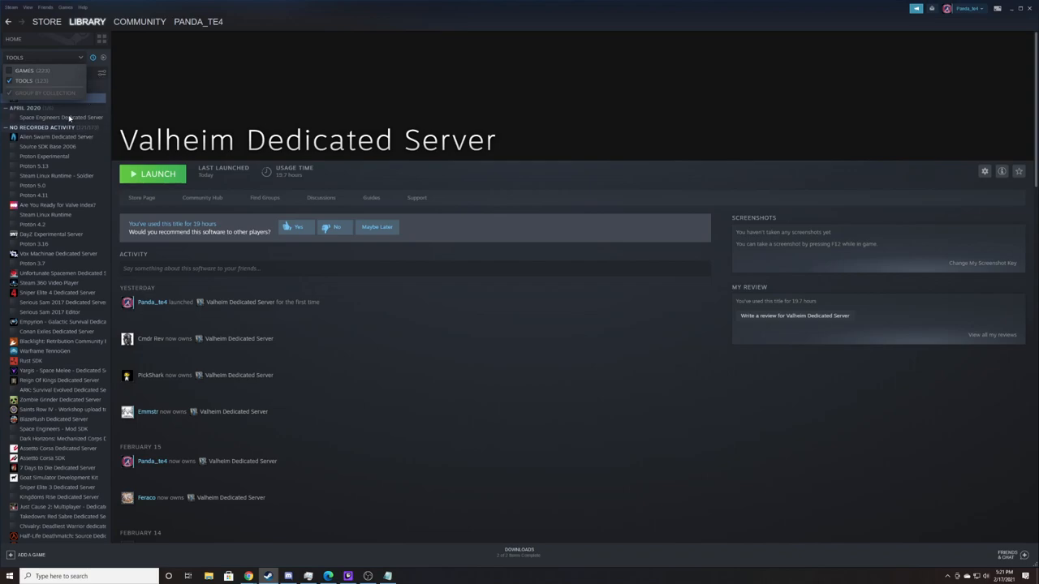
mouse_move(369, 370)
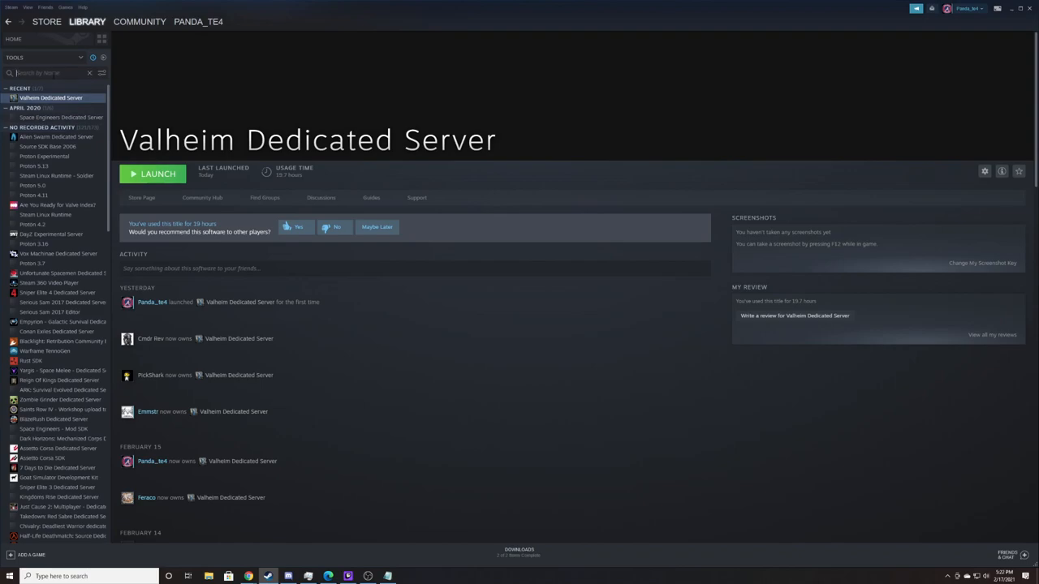
type("valh")
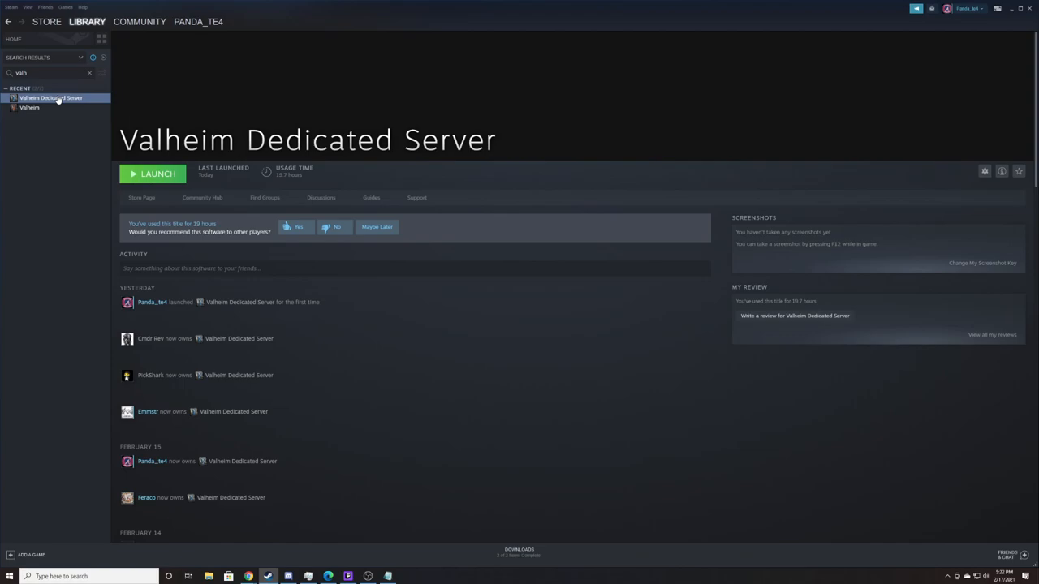
Step: Browse the Valheim Dedicated Server's local files via Manage and bring up actions for start_headless_server.bat
right_click(50, 97)
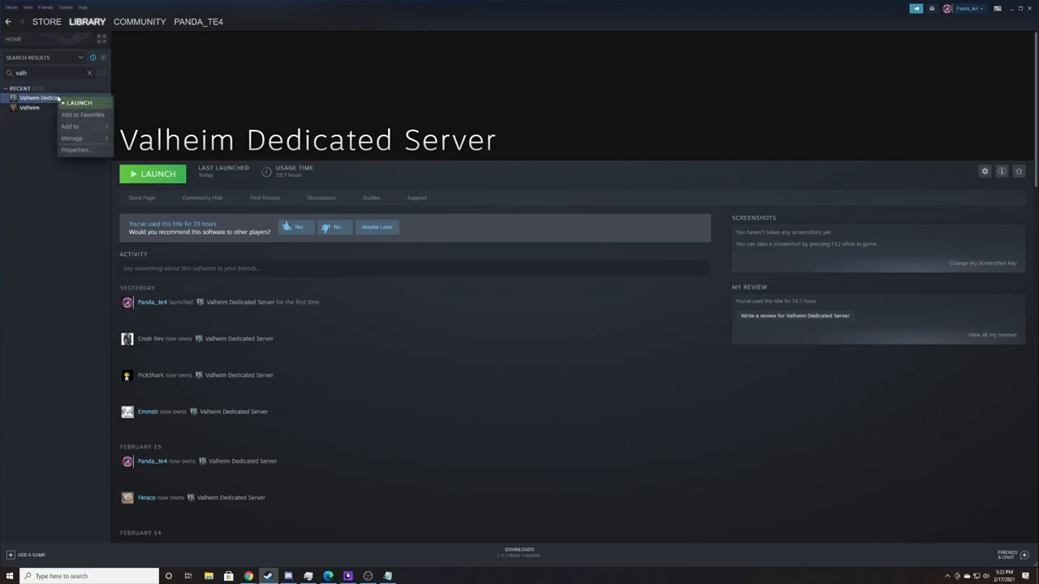
left_click(71, 138)
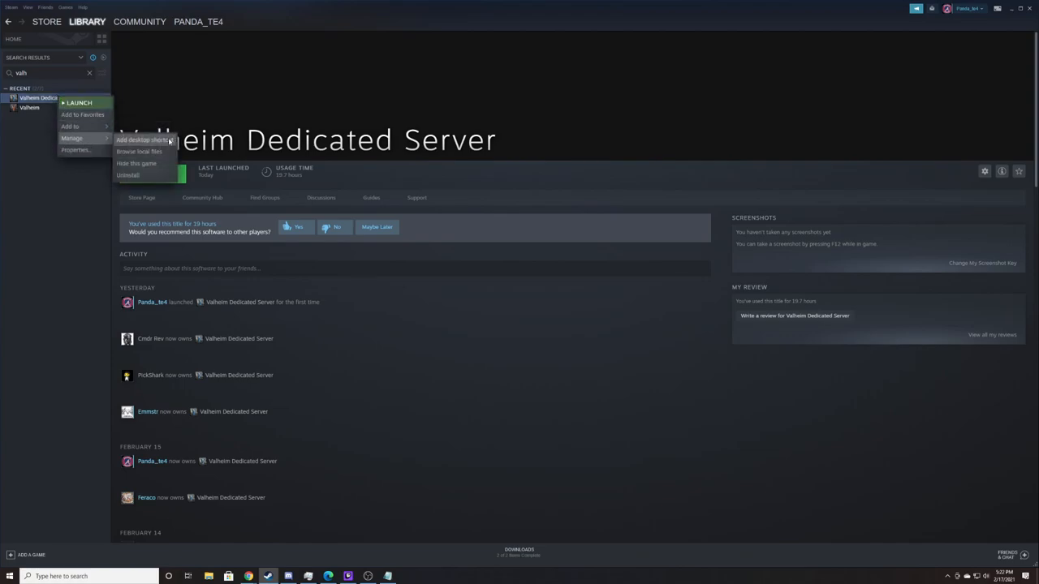
left_click(139, 150)
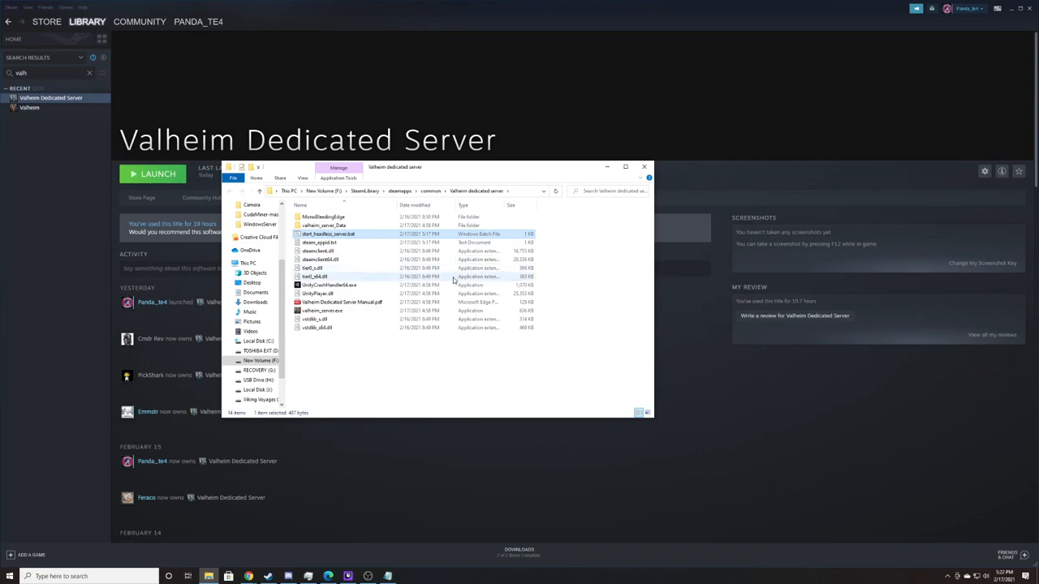
mouse_move(328, 233)
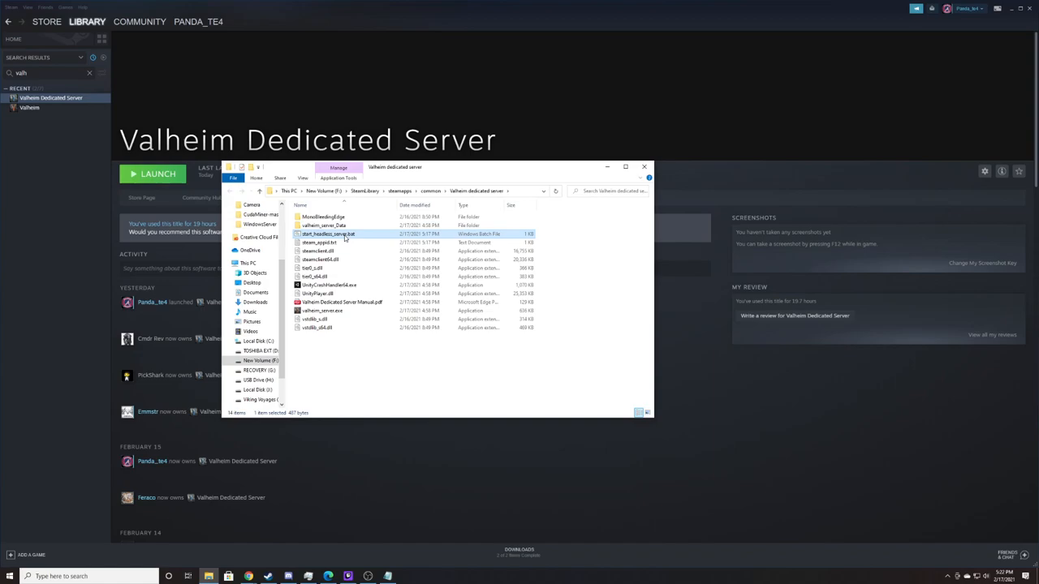
right_click(328, 234)
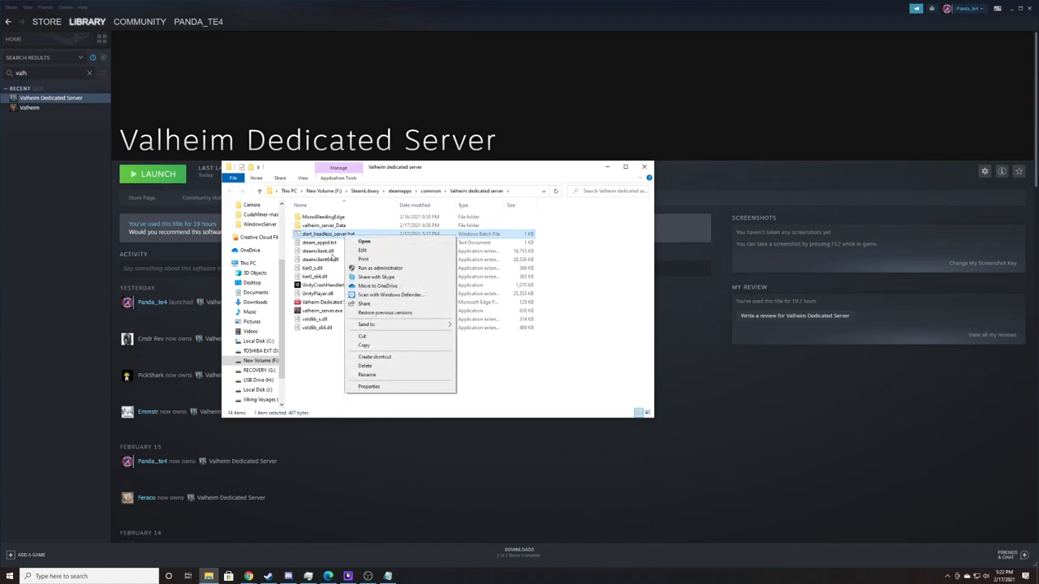
mouse_move(363, 250)
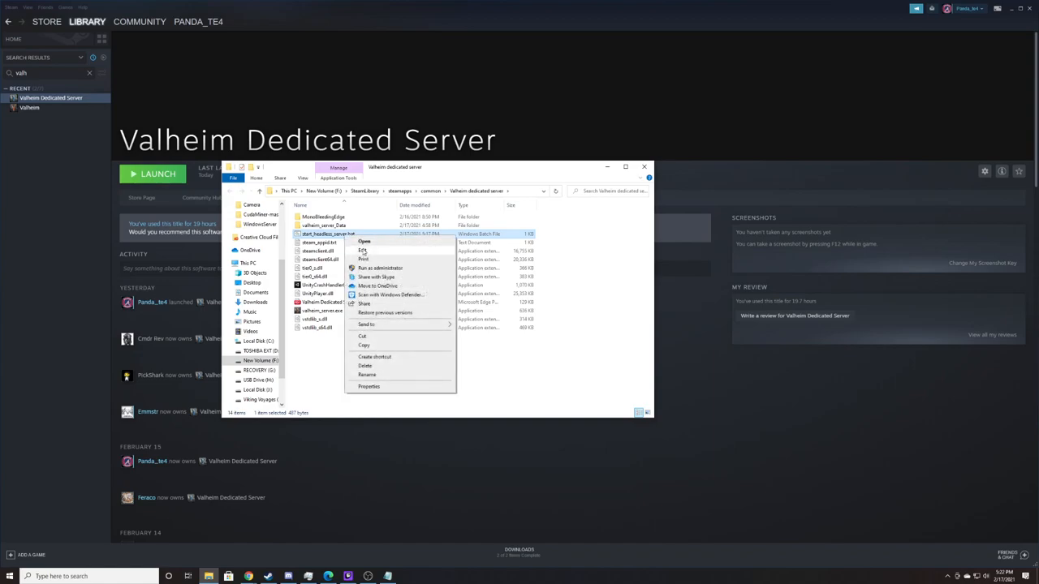
Step: Edit start_headless_server.bat in Notepad to review its launch line with port 2456 and world Dedicated
left_click(362, 250)
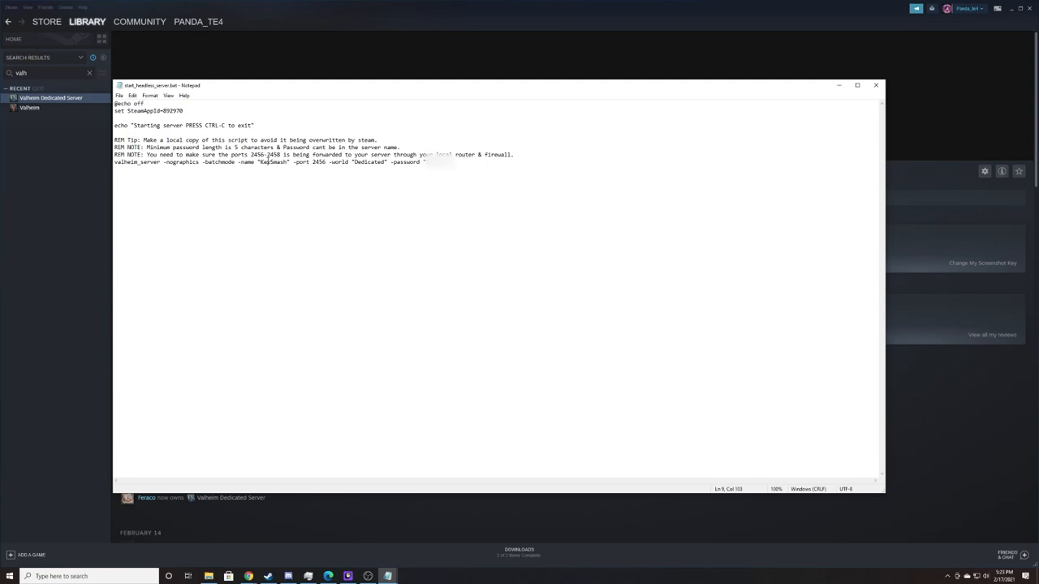
mouse_move(555, 131)
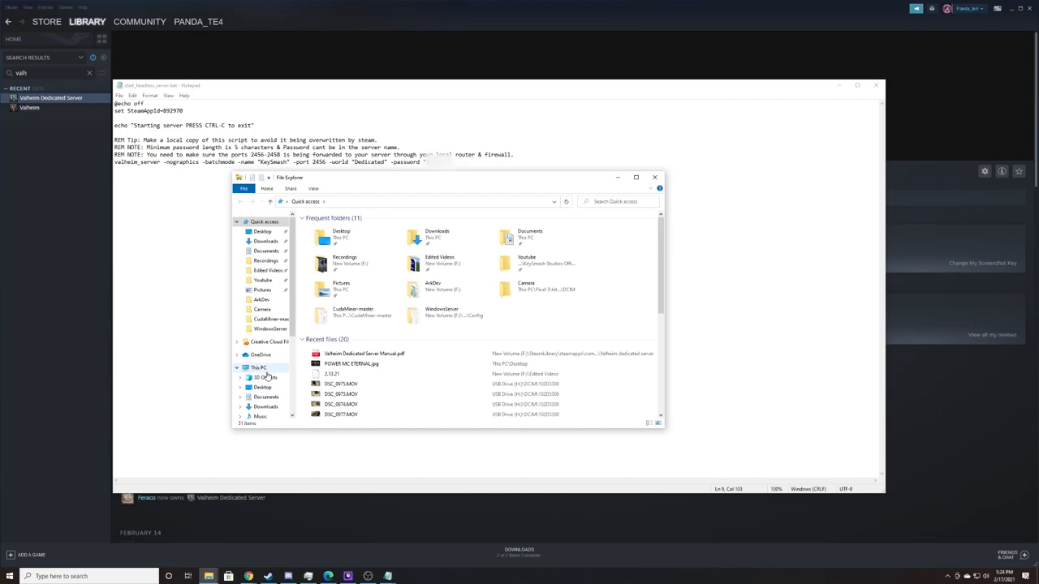
Step: Navigate from C:\Users into the user's AppData\LocalLow folder
left_click(268, 408)
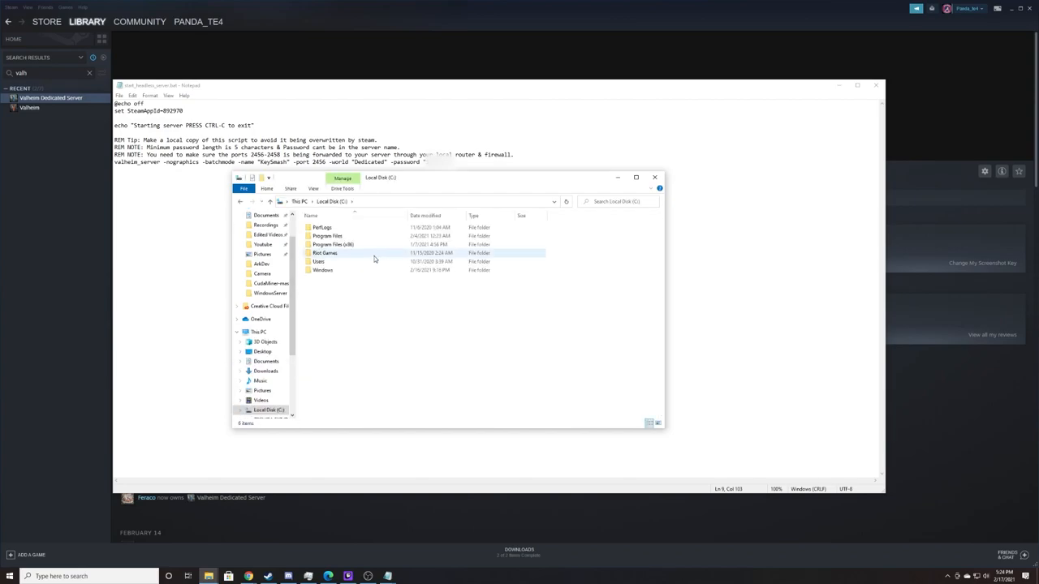
double_click(318, 261)
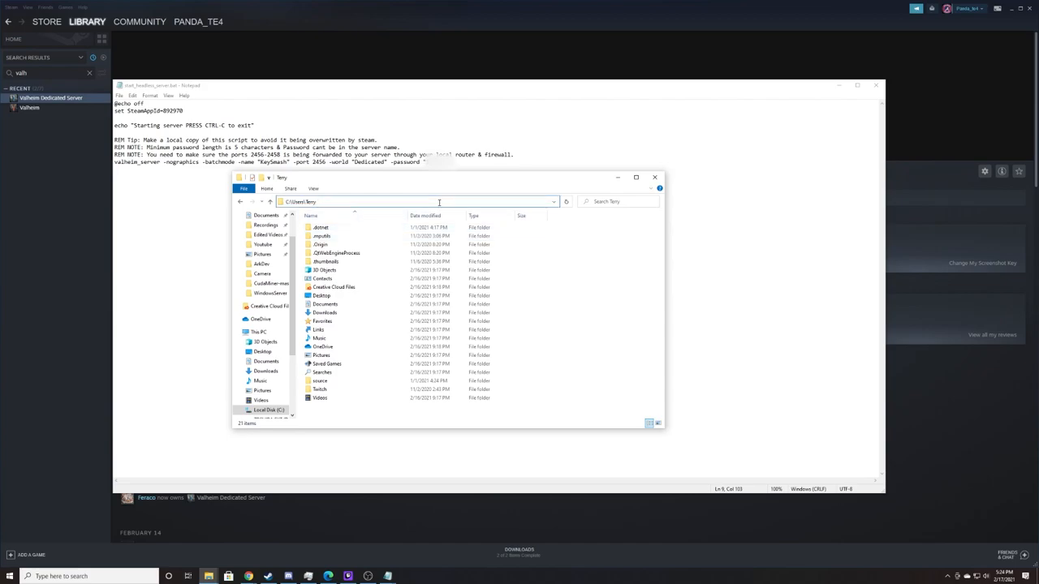
left_click(438, 202)
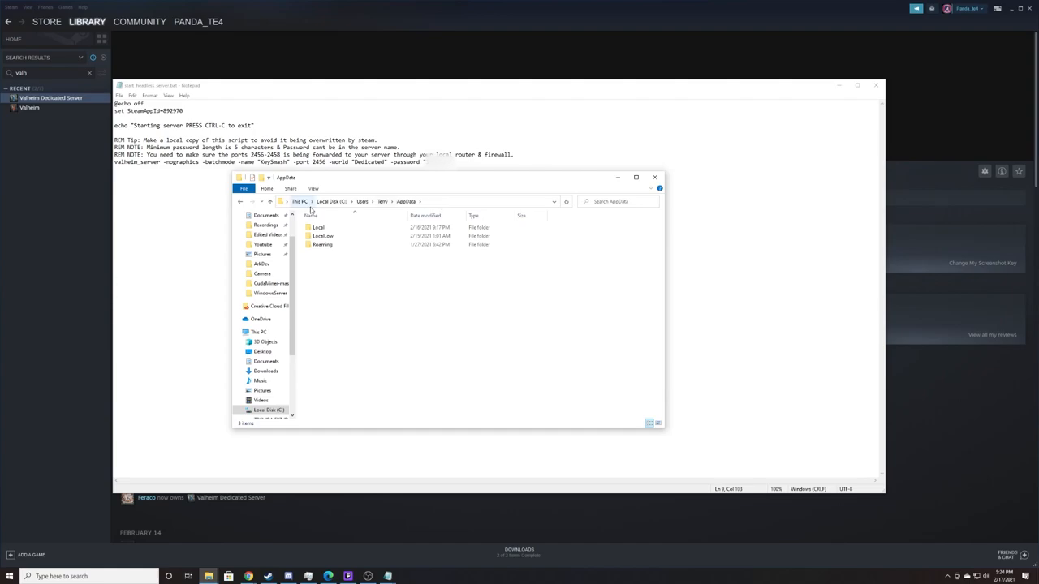
left_click(323, 235)
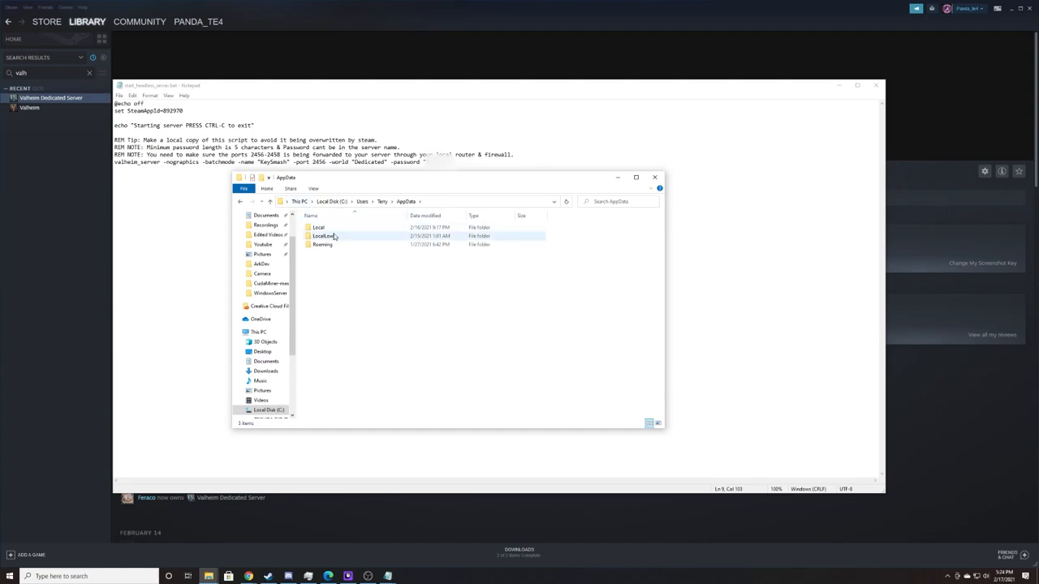
left_click(321, 243)
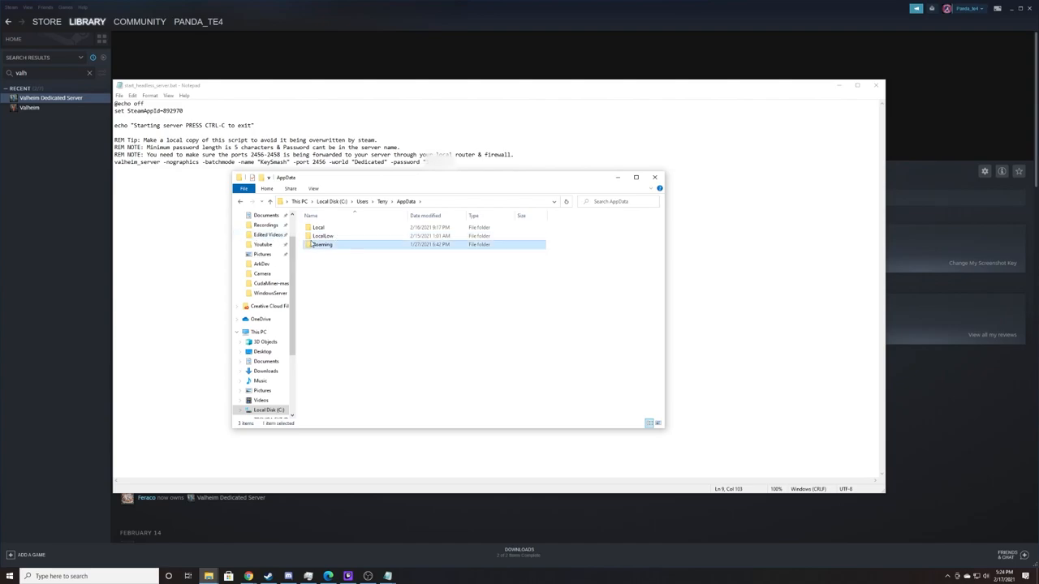
Step: Descend through IronGate\Valheim into the worlds folder holding the Dedicated world files
double_click(323, 236)
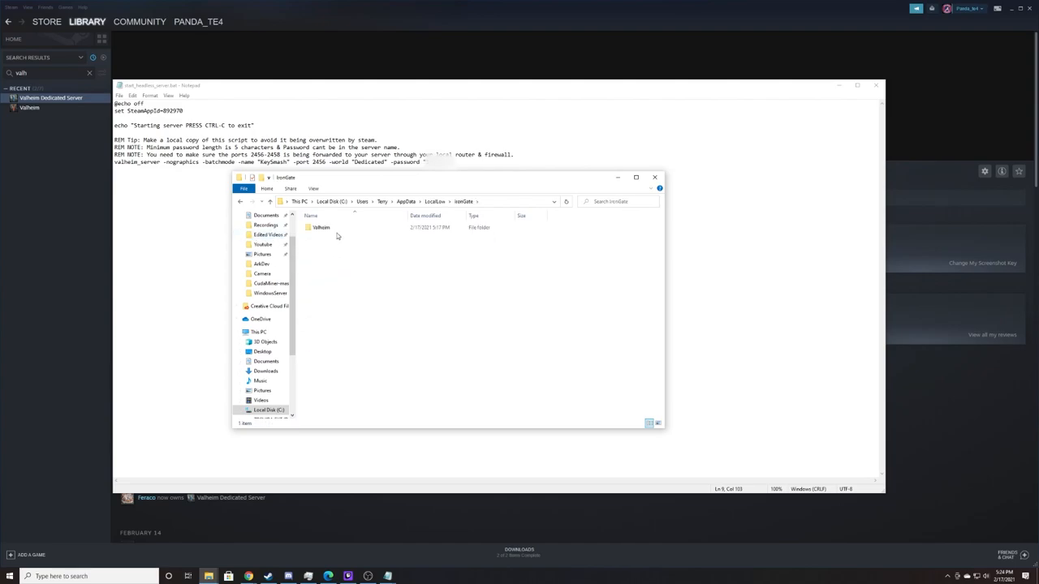
double_click(321, 227)
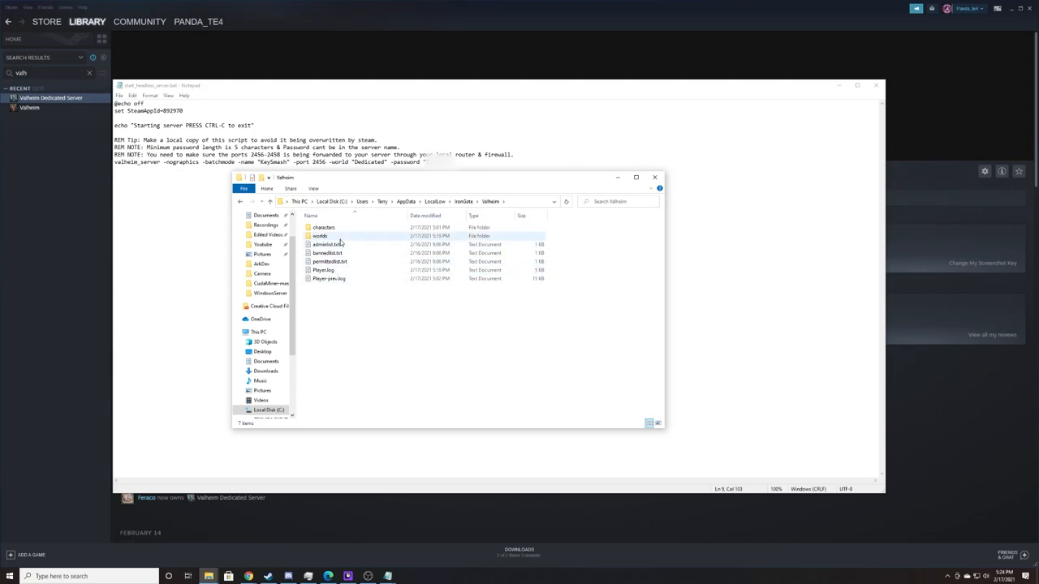
left_click(326, 243)
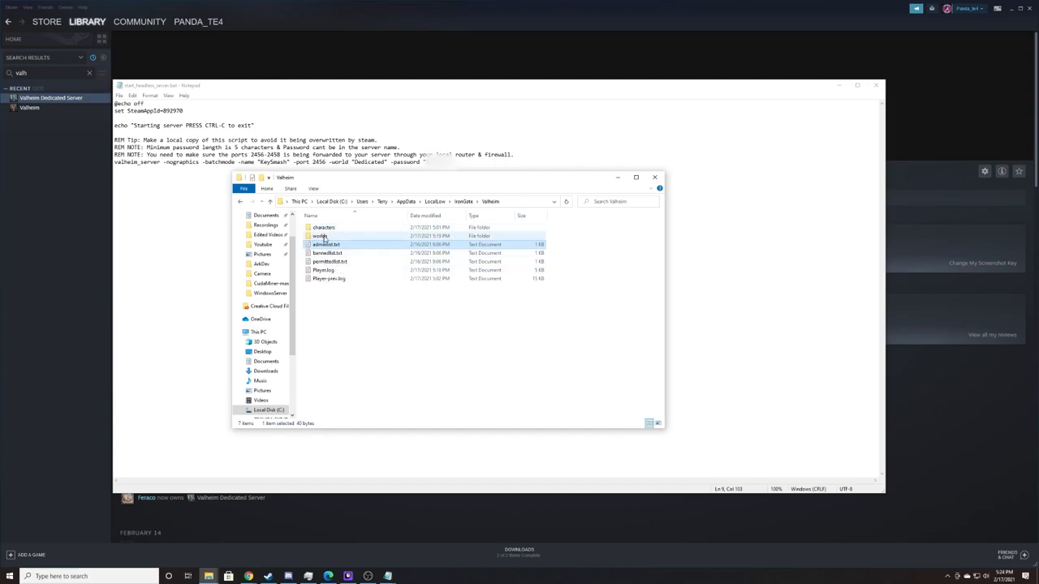
double_click(318, 237)
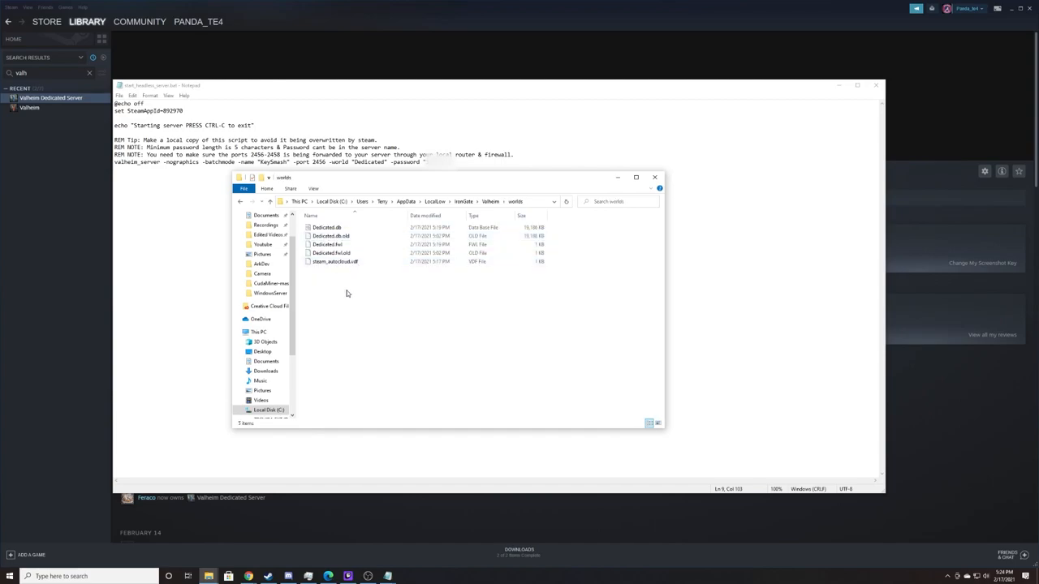
Step: Select all the Dedicated world files to look them over, then clear the selection and close the folder
key("ctrl+a")
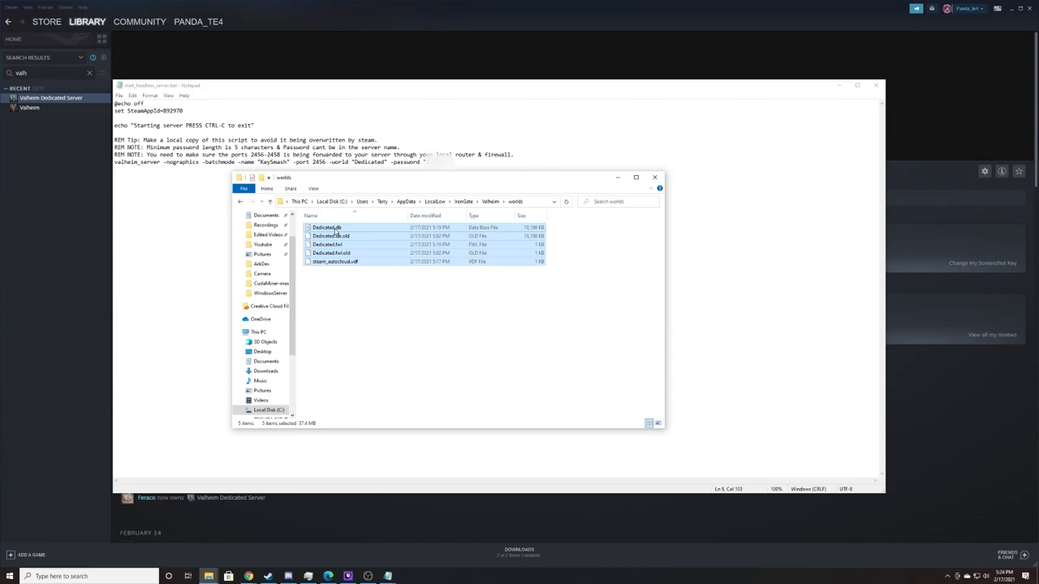
mouse_move(451, 183)
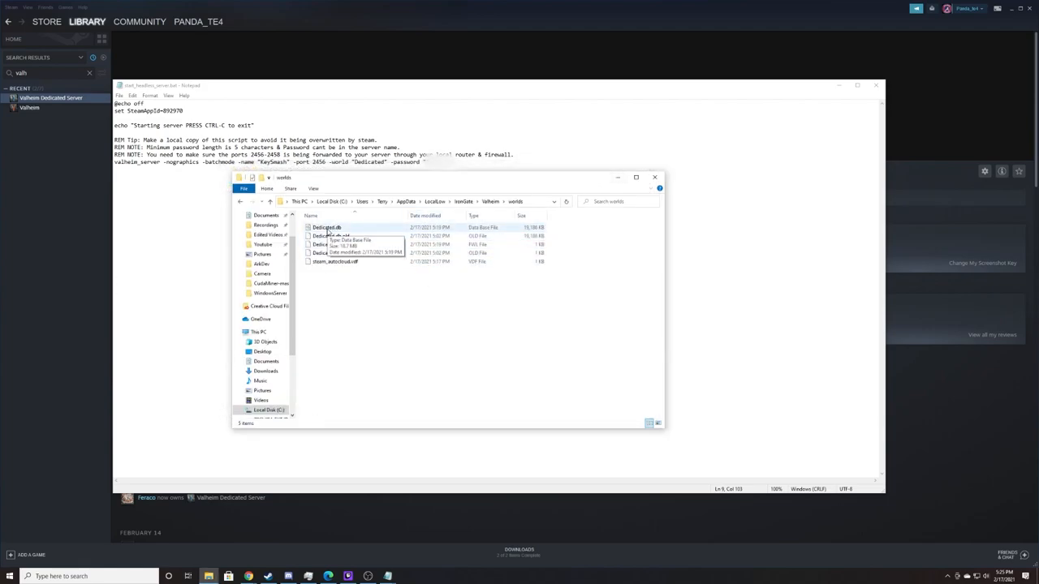
left_click(328, 244)
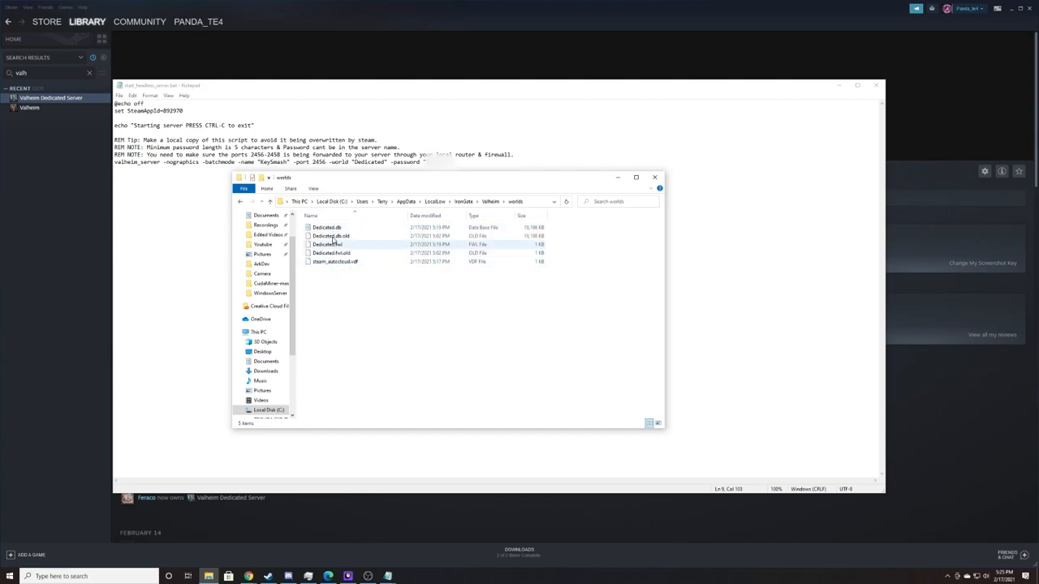
left_click(334, 261)
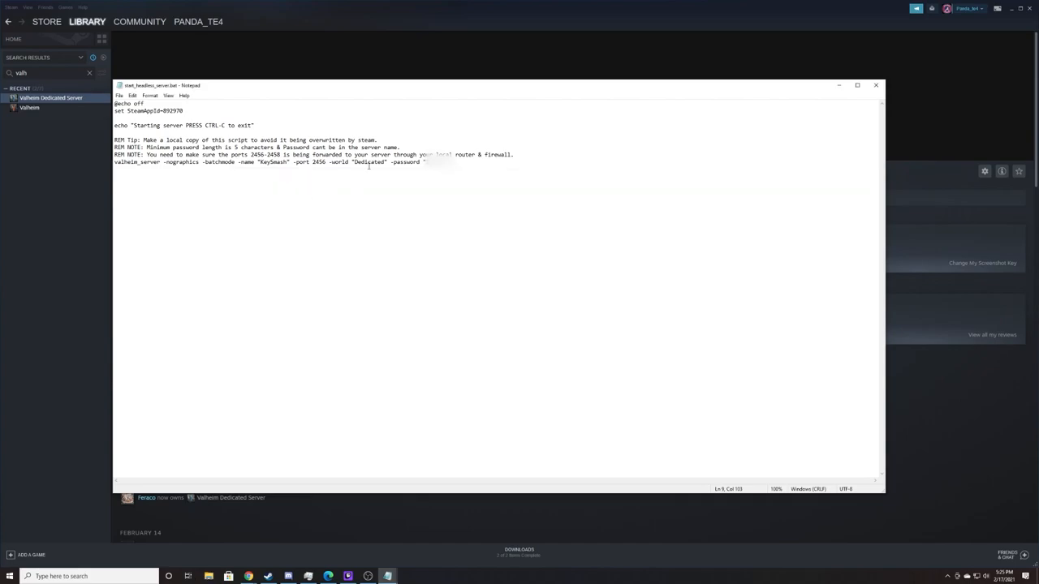
left_click(370, 162)
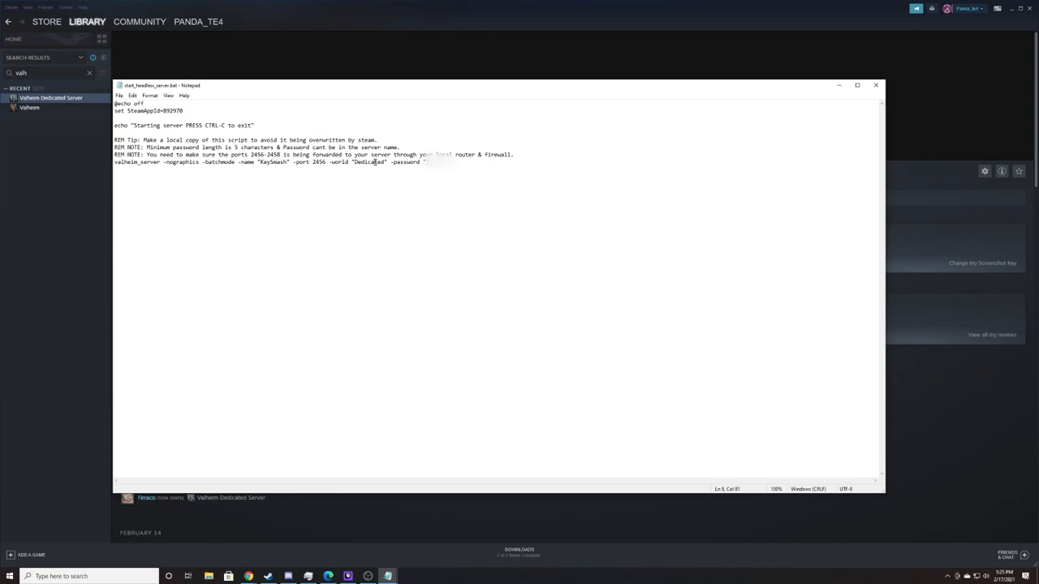
double_click(370, 163)
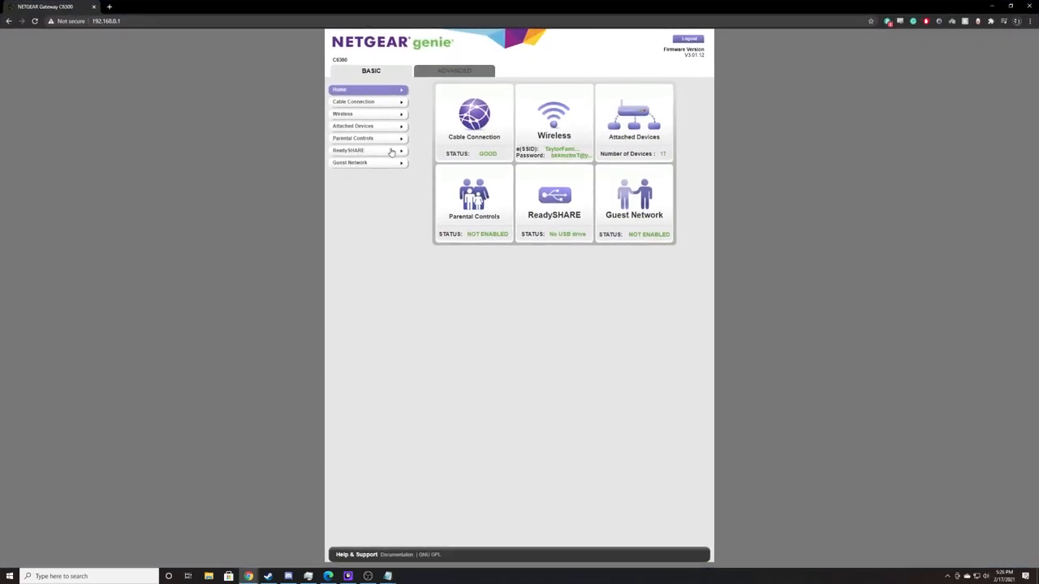
Step: Switch NETGEAR genie to Advanced settings to reach Port Forwarding / Port Triggering
left_click(455, 71)
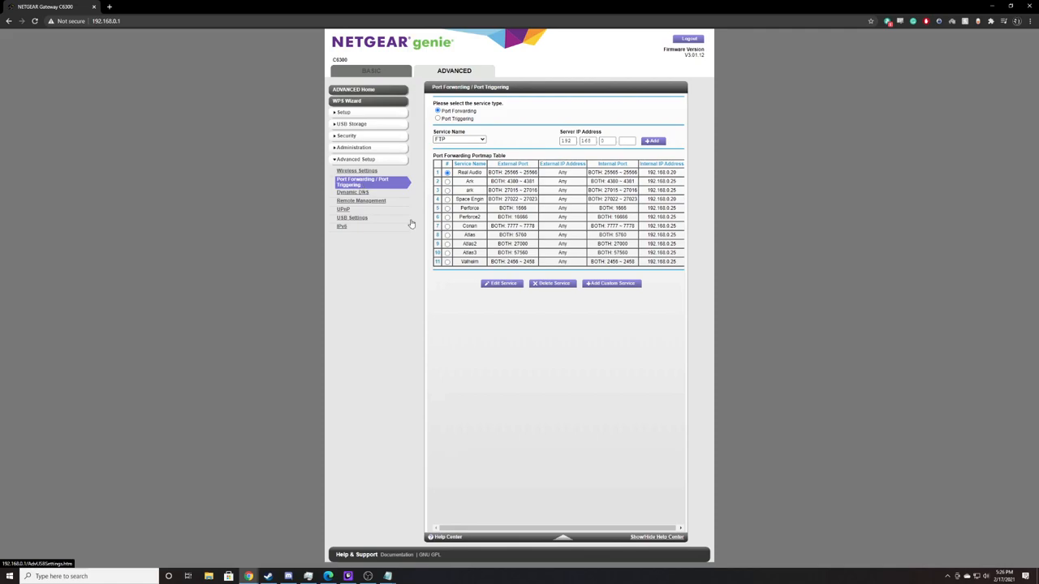
Step: Add a custom port forwarding service with Service Type TCP/UDP for the Valheim port range
left_click(610, 282)
type("2458")
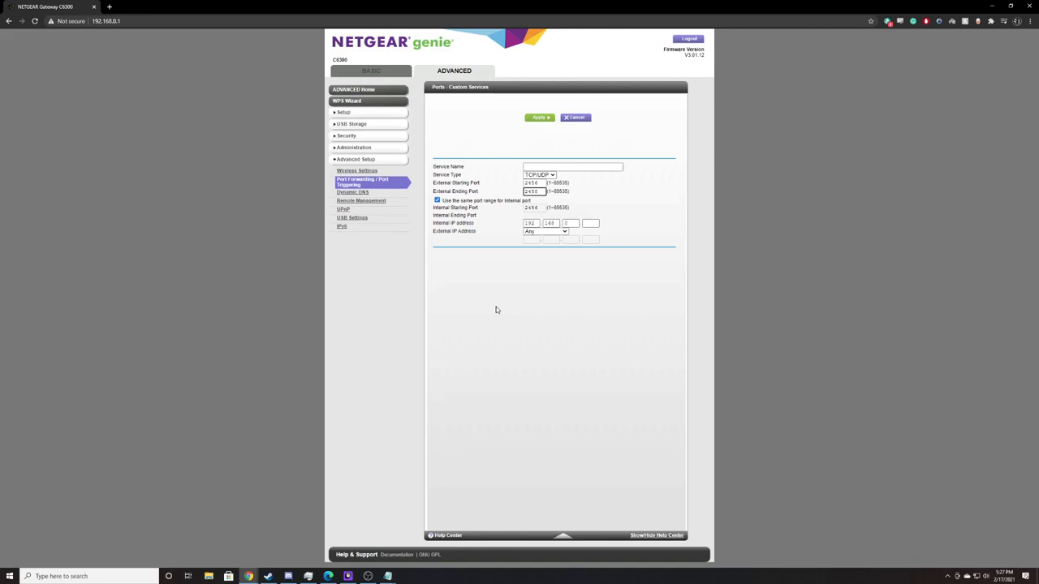
left_click(591, 224)
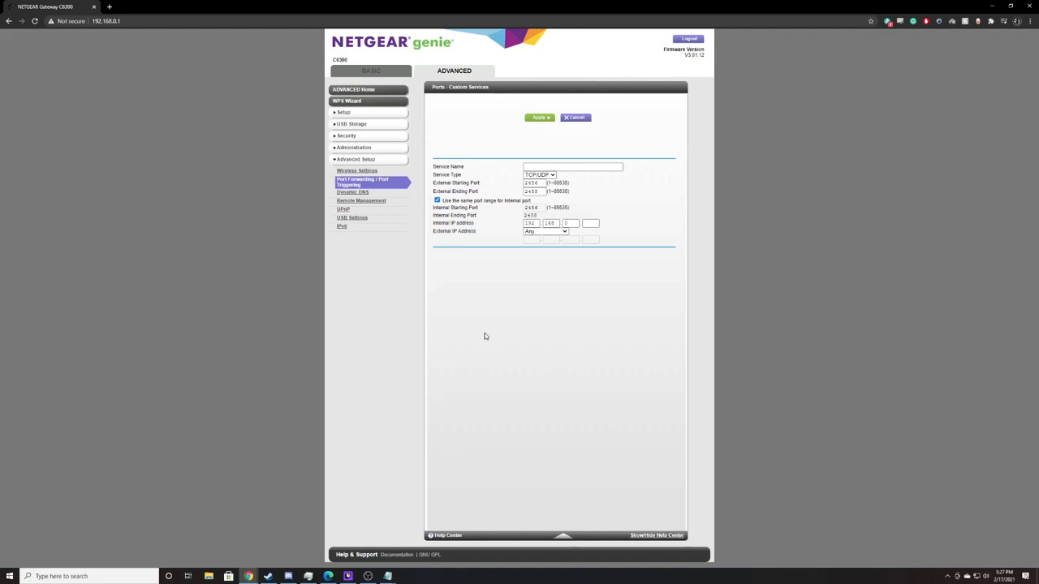
key("Win+r")
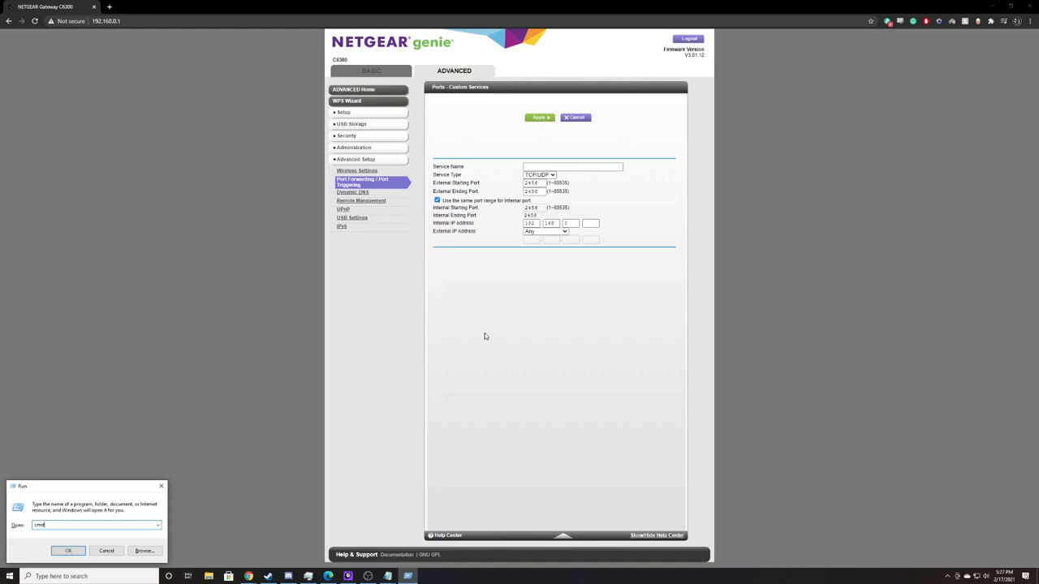
left_click(68, 552)
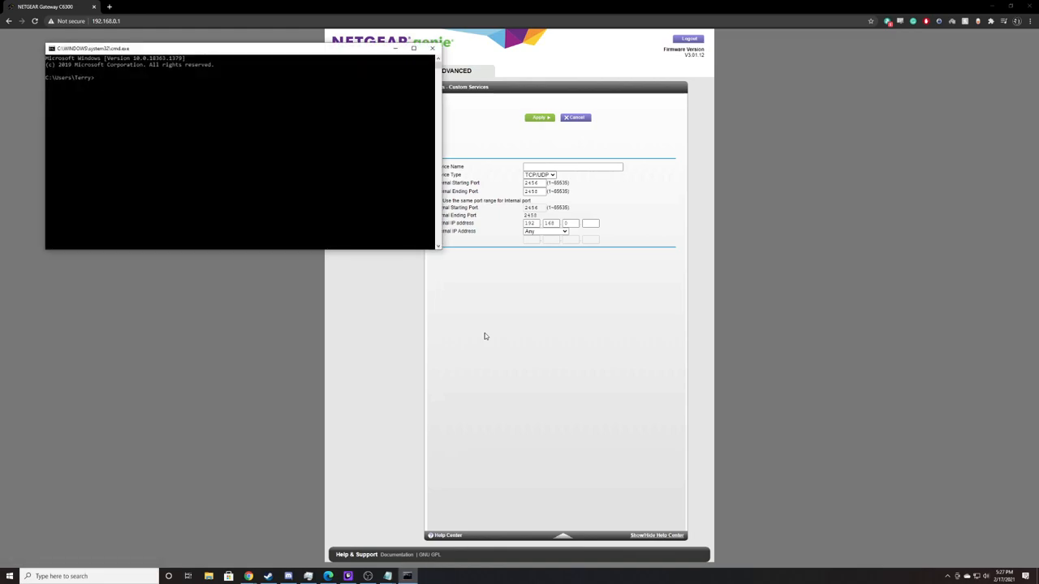
type("ip")
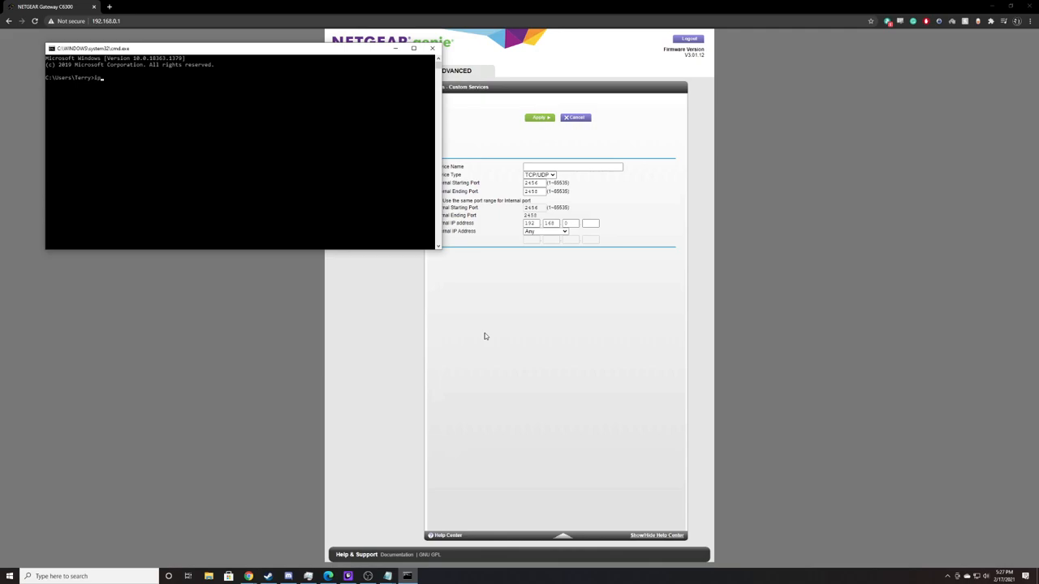
type("pconfig")
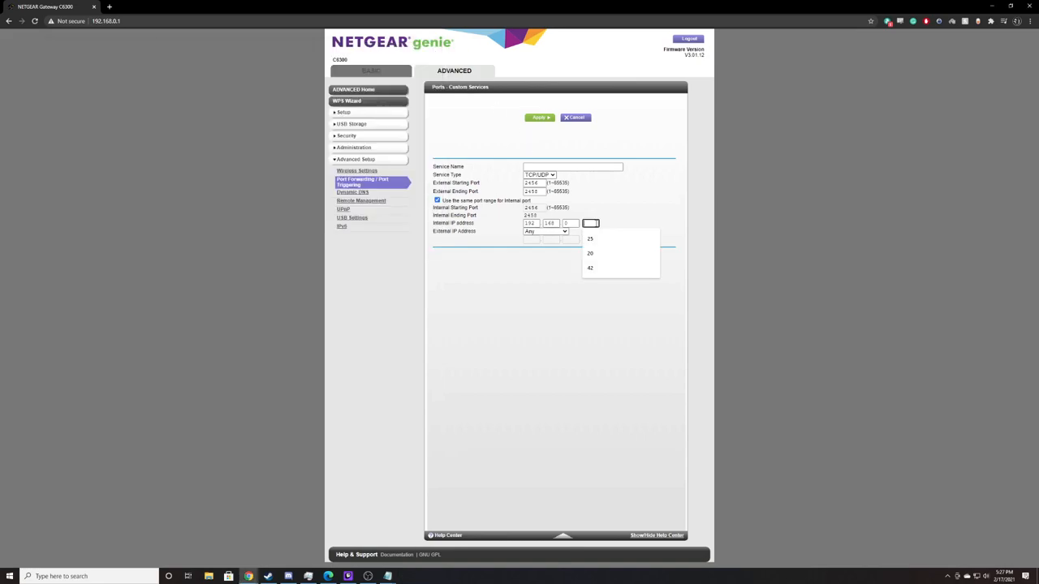
Step: Set the service's internal IP to this computer's address, then close the Notepad script back in Steam
left_click(591, 238)
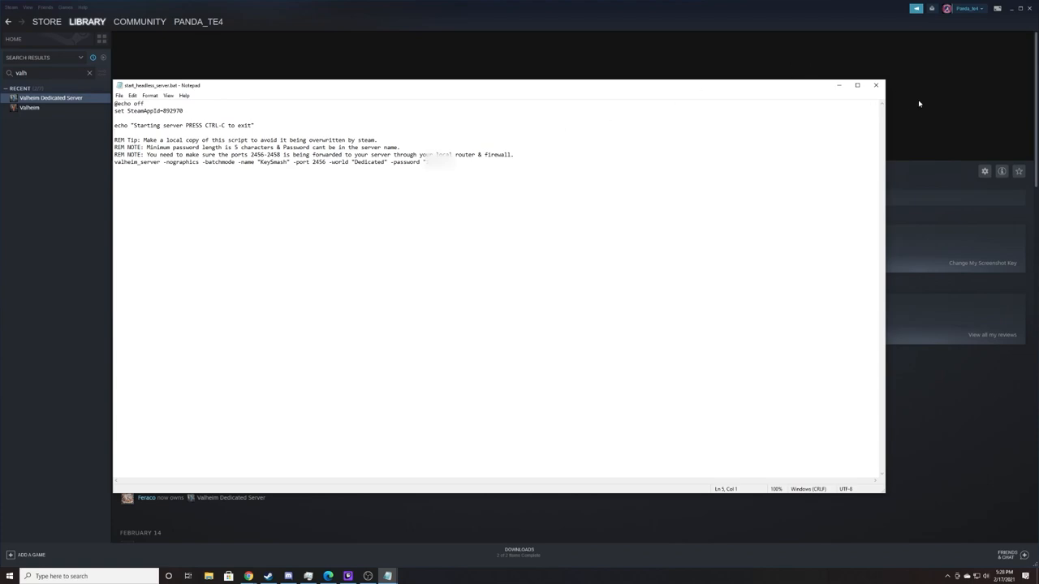
left_click(877, 84)
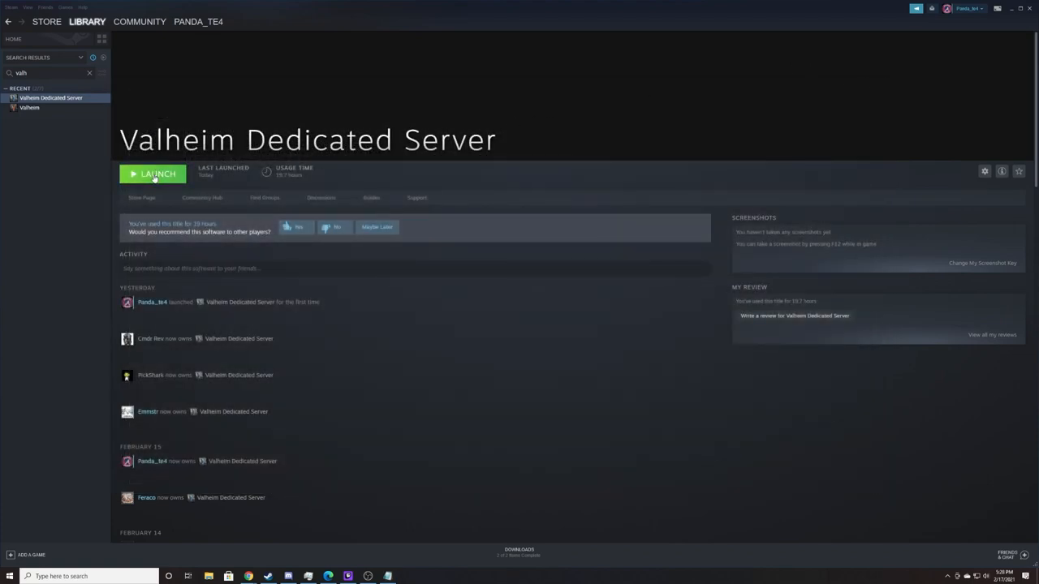
Step: Launch Valheim Dedicated Server from the Steam library and let its console load
left_click(152, 174)
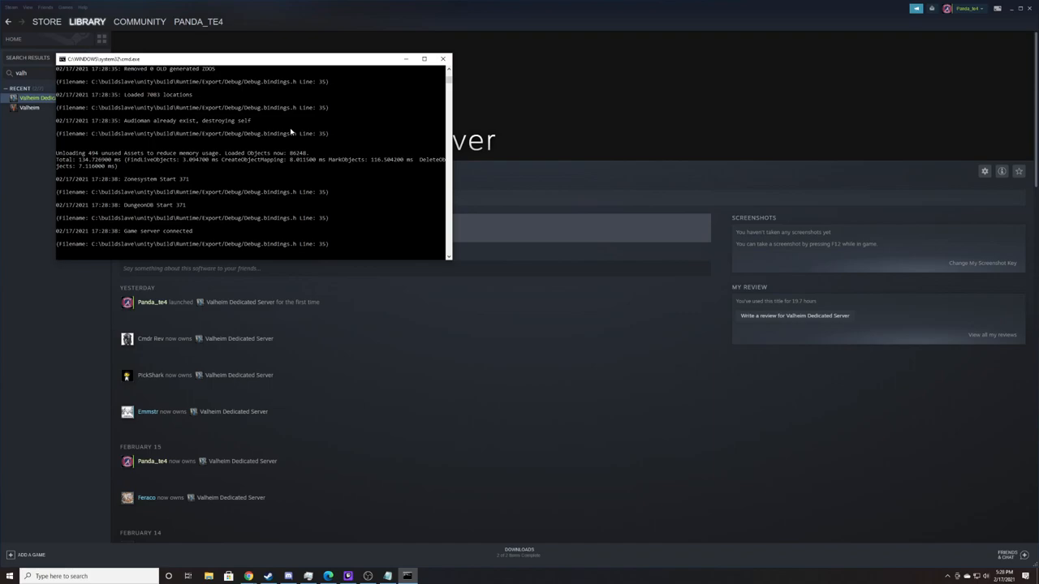
mouse_move(247, 71)
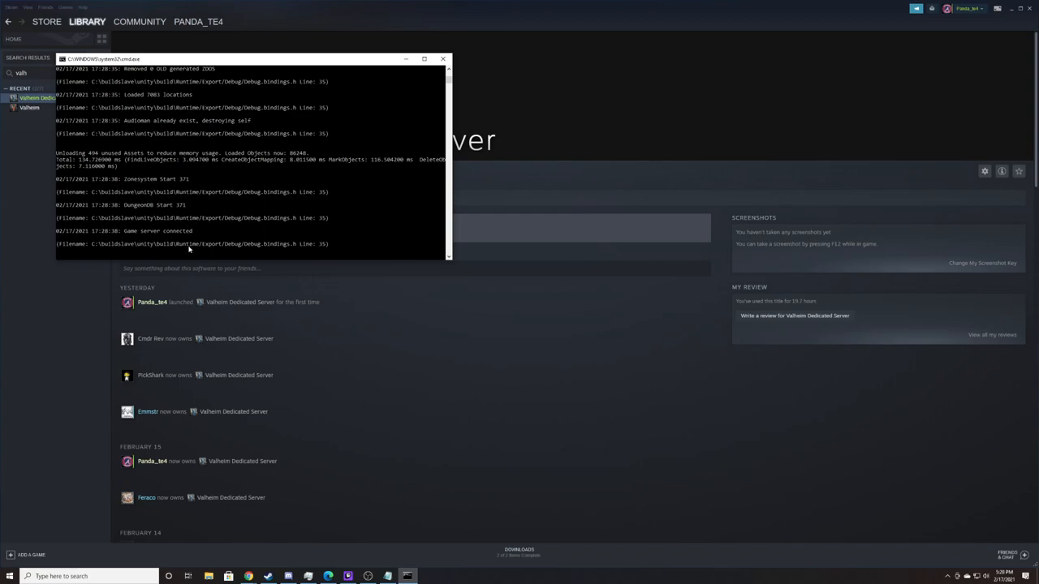
mouse_move(214, 198)
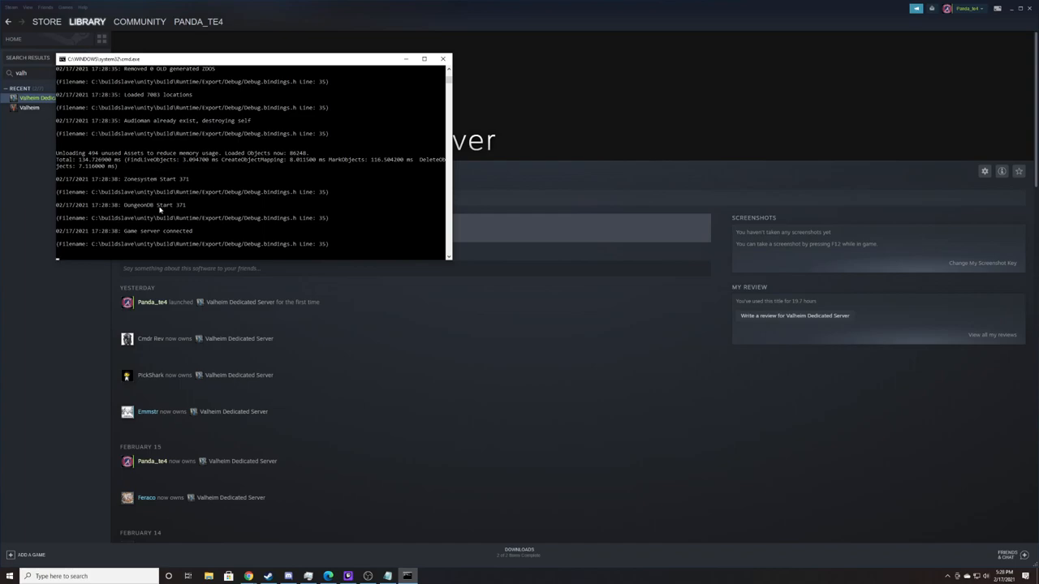
mouse_move(407, 565)
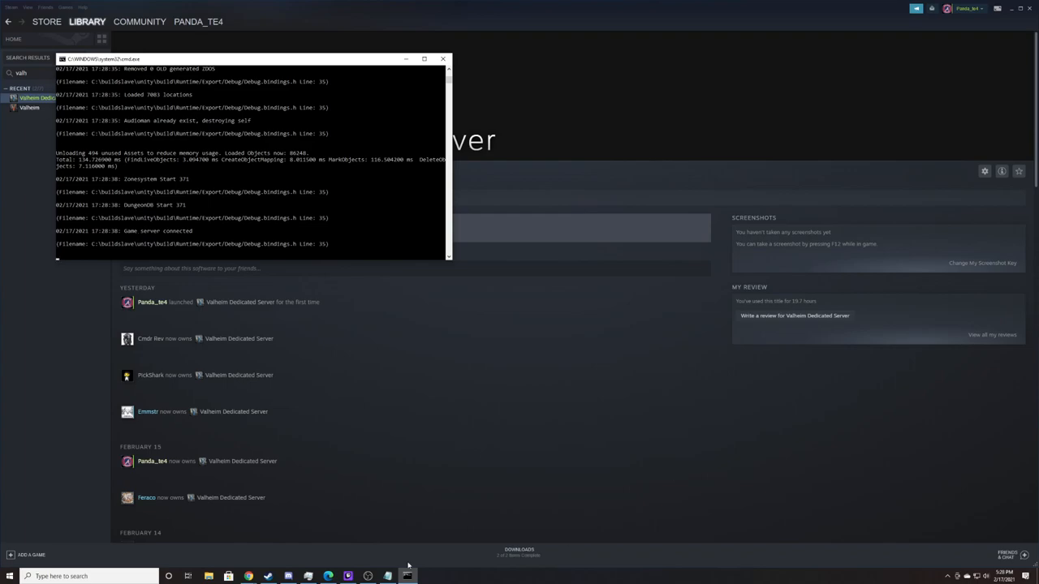
Step: Start Valheim from the taskbar, continue with the current character and search Join Game's community list for "KeySD"
right_click(268, 576)
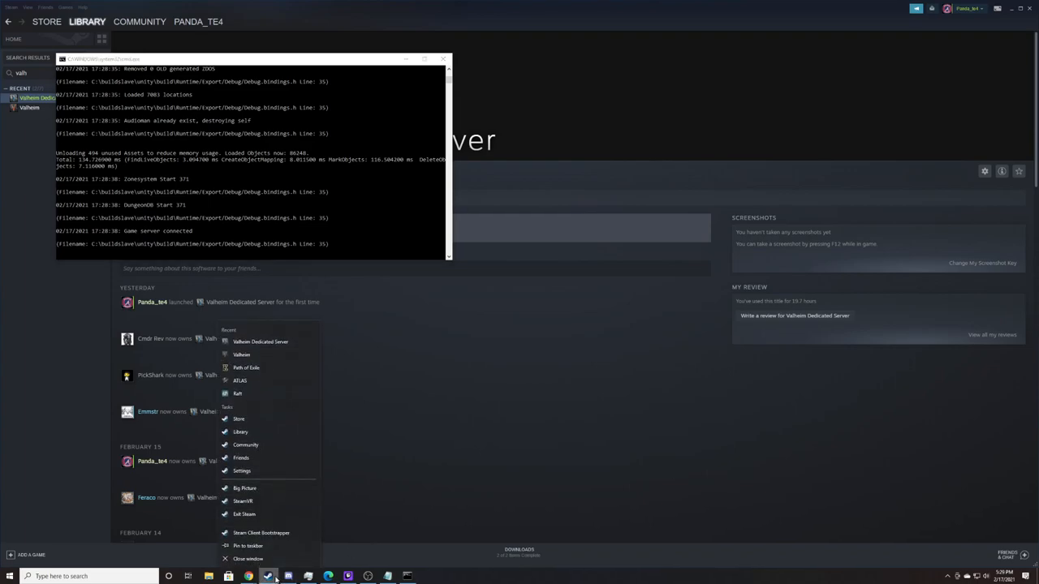
left_click(241, 354)
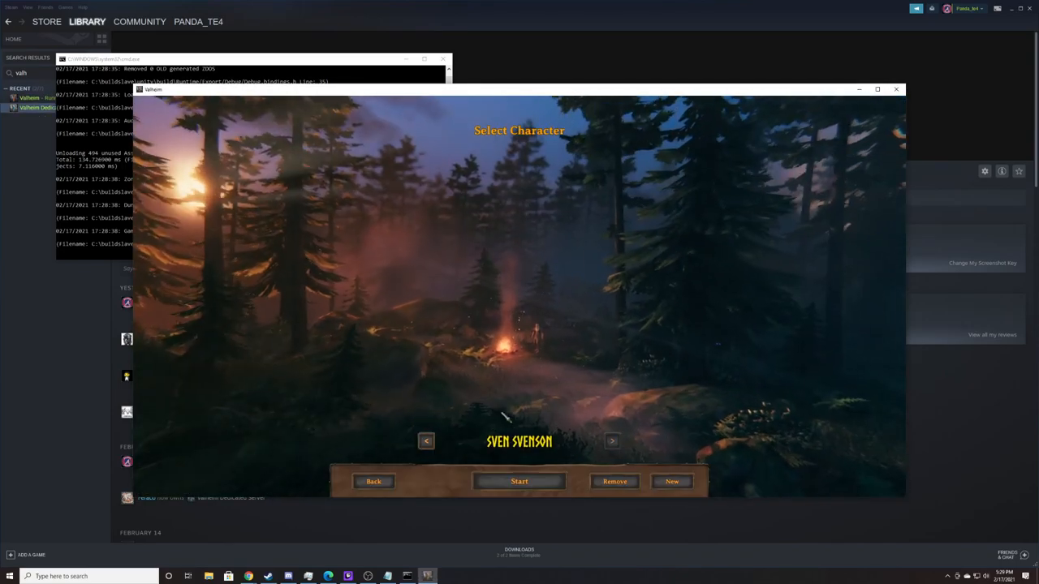
left_click(519, 481)
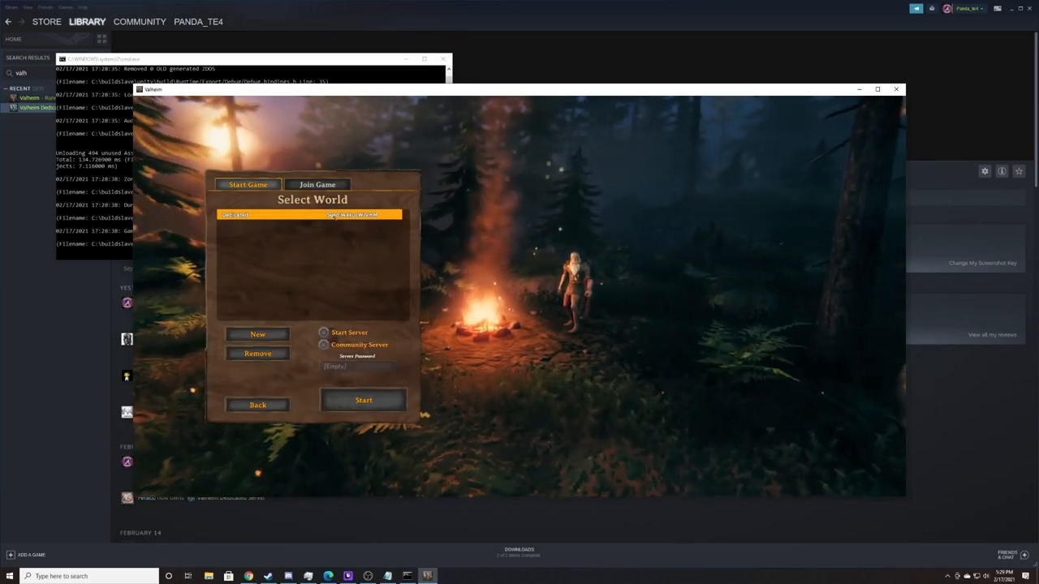
left_click(318, 185)
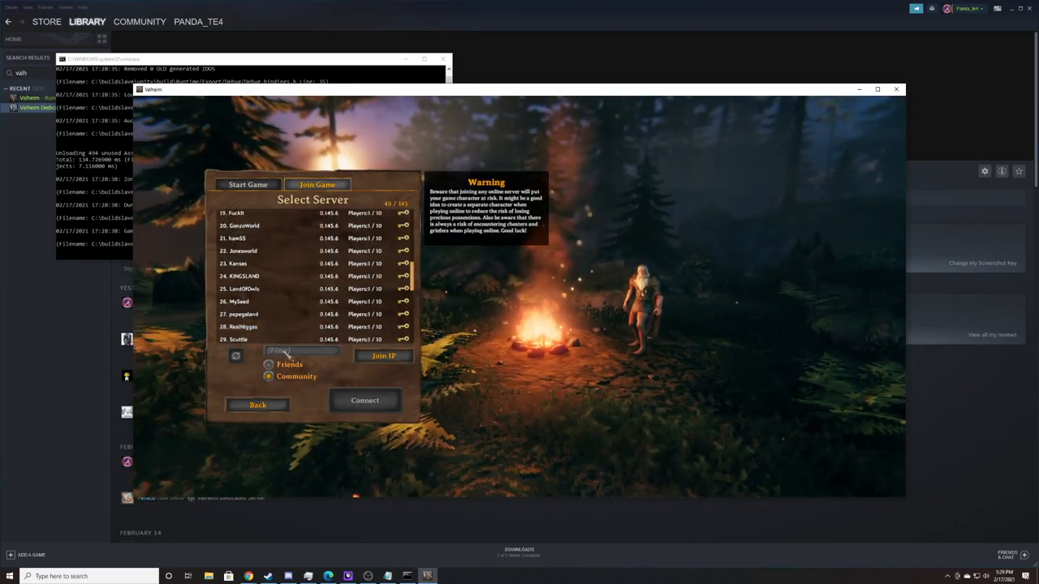
type("KeySD")
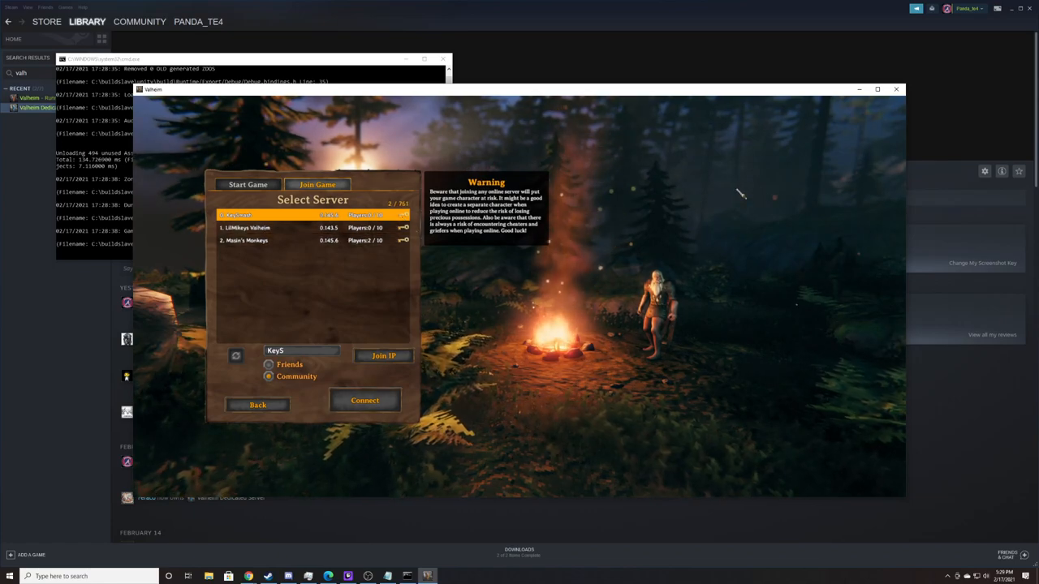
mouse_move(986, 84)
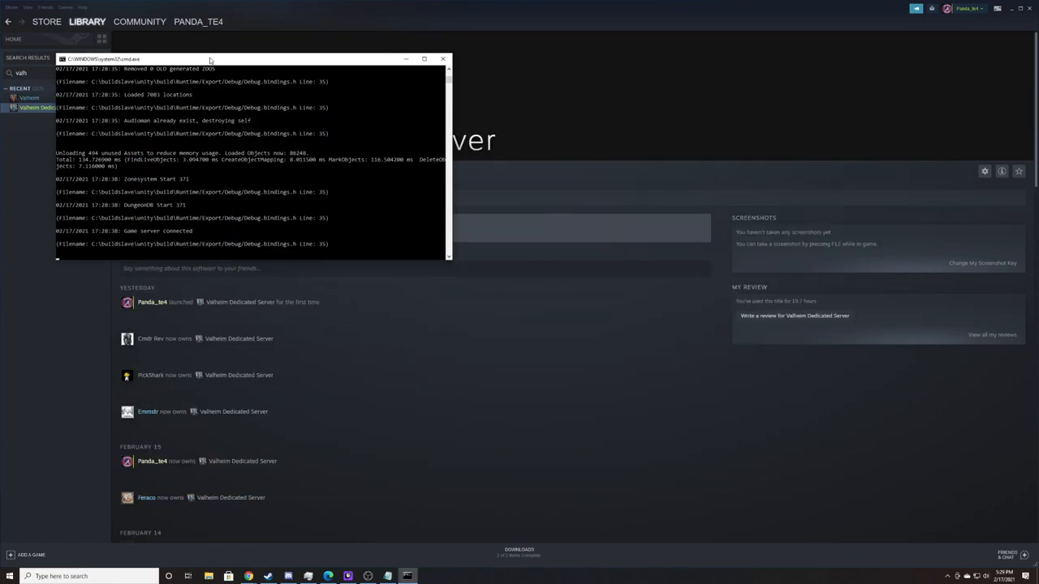
Step: Stop the dedicated server with Ctrl+C so its console closes and Steam shows Launch again
left_click(208, 258)
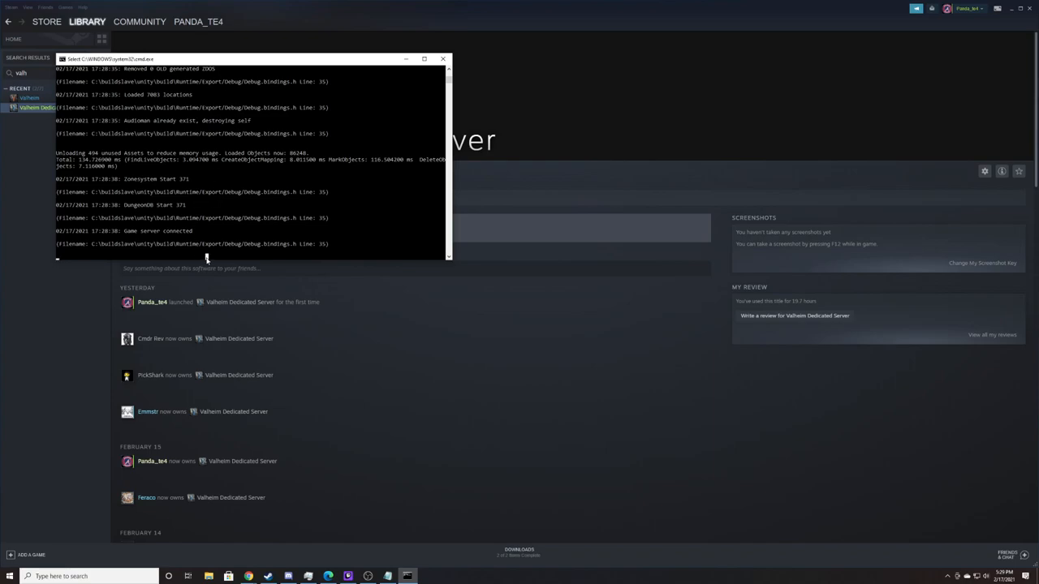
mouse_move(213, 253)
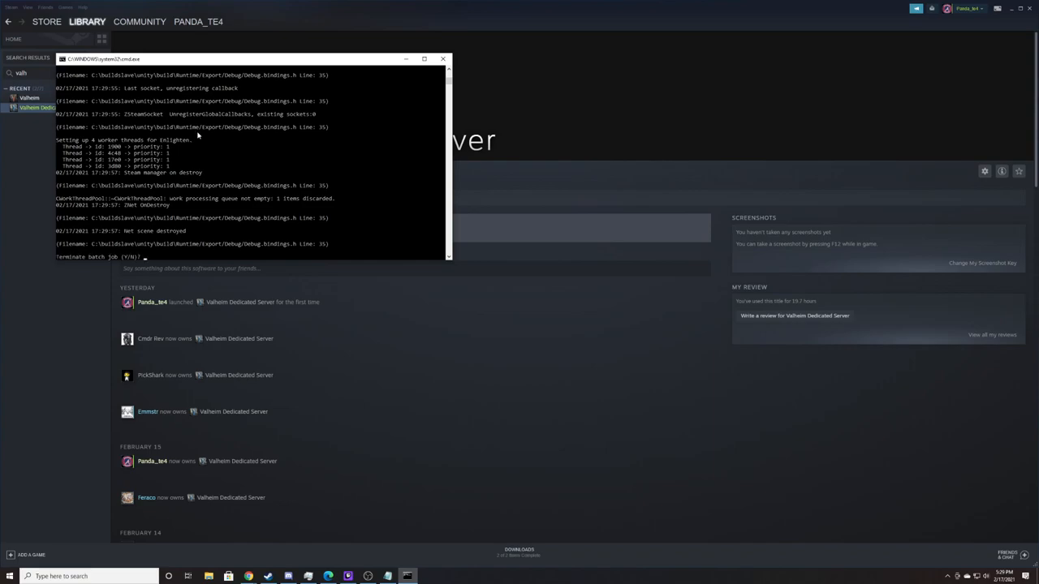
mouse_move(224, 203)
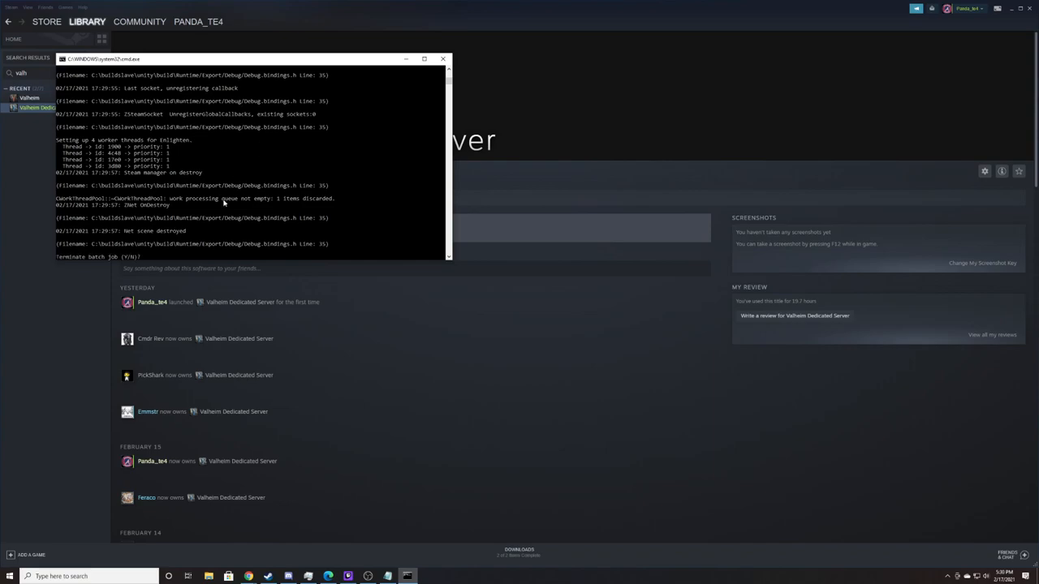
mouse_move(111, 256)
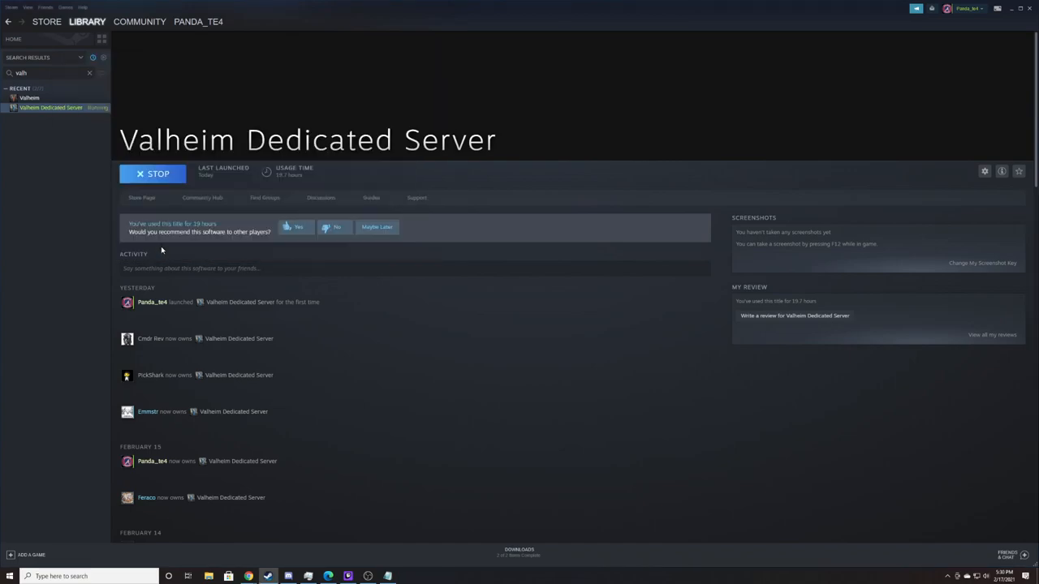
left_click(152, 174)
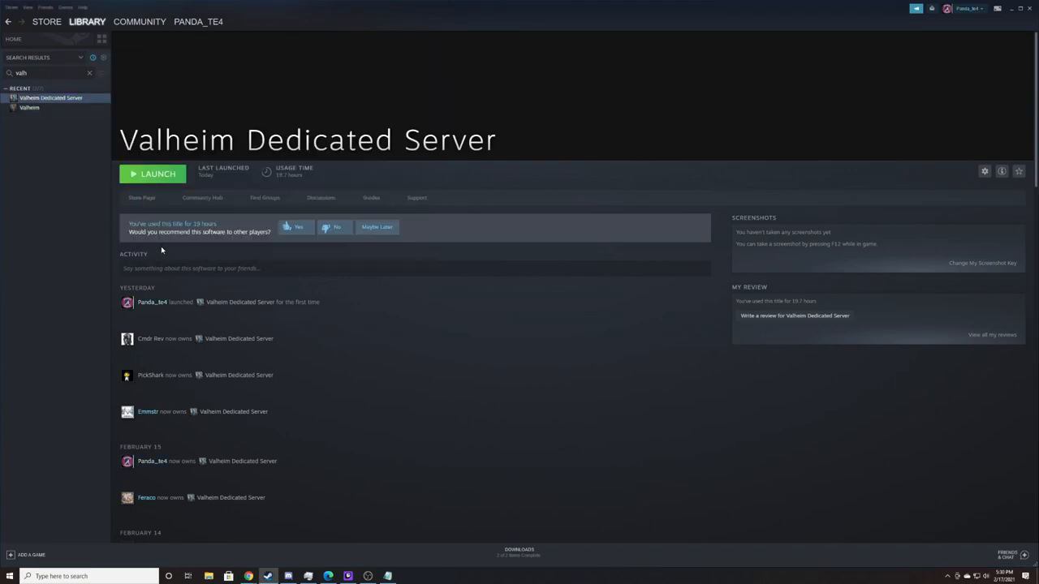